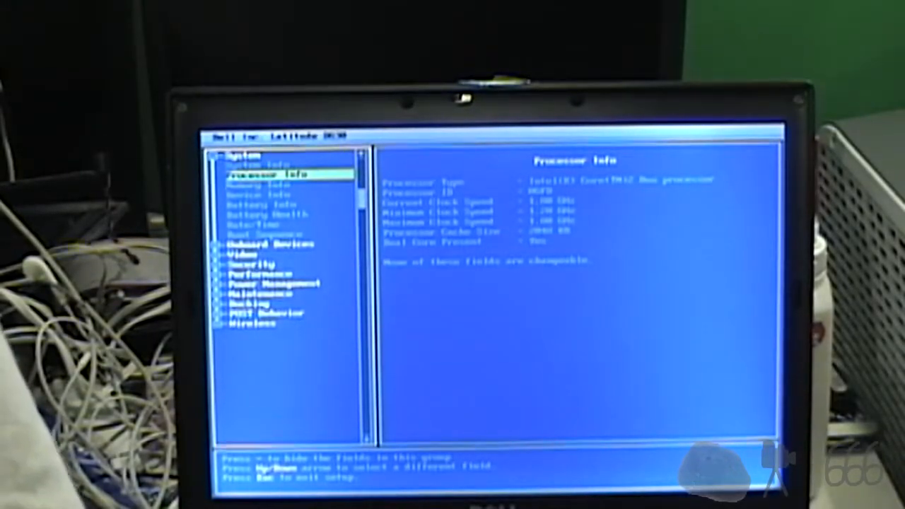
Move from Processor Info through Device Info to the Battery Health page.
key("Down")
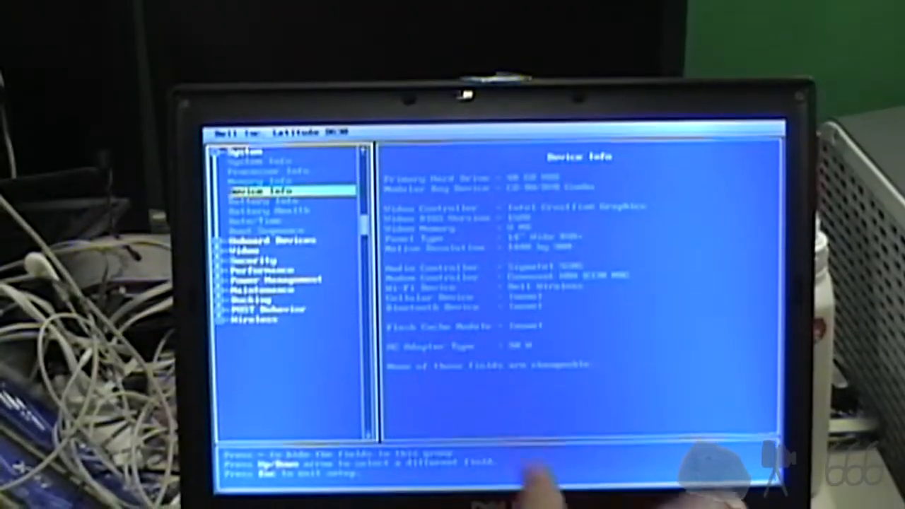
key("Down")
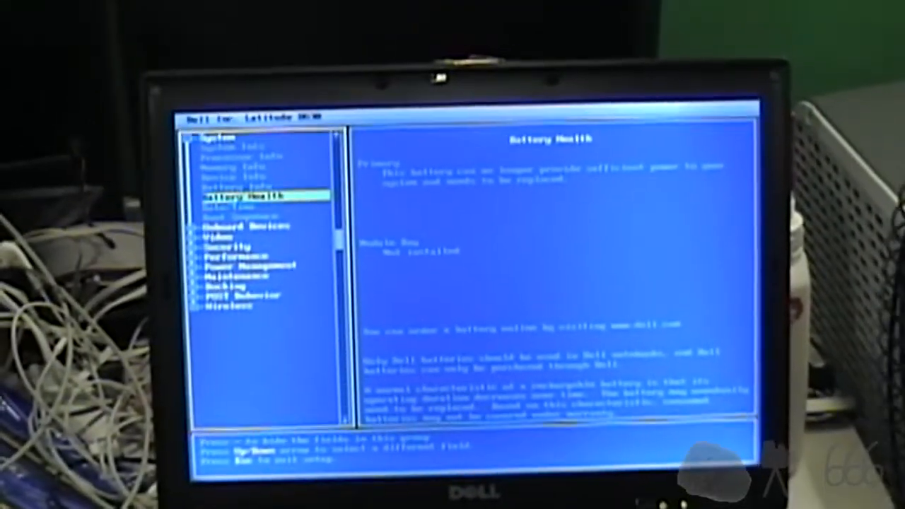
Check the Date/Time page, then bring up the exit confirmation to save changes.
key("Down")
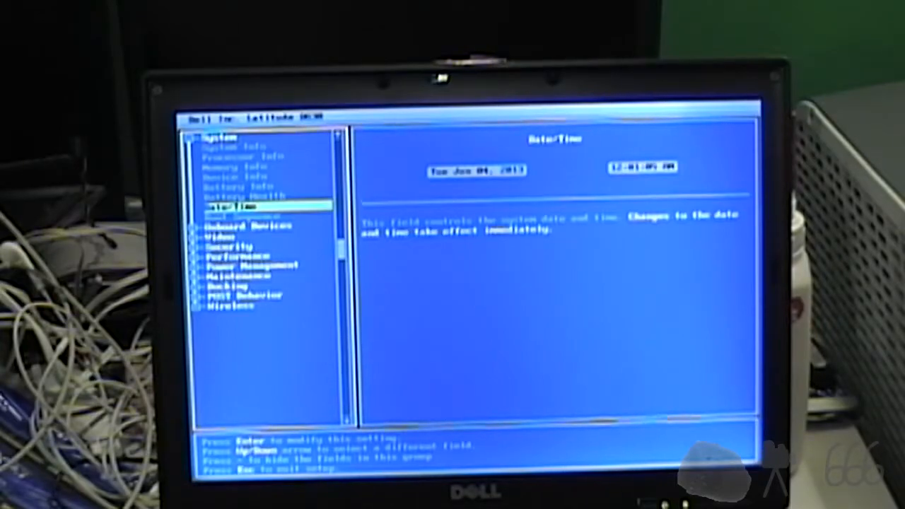
key("Escape")
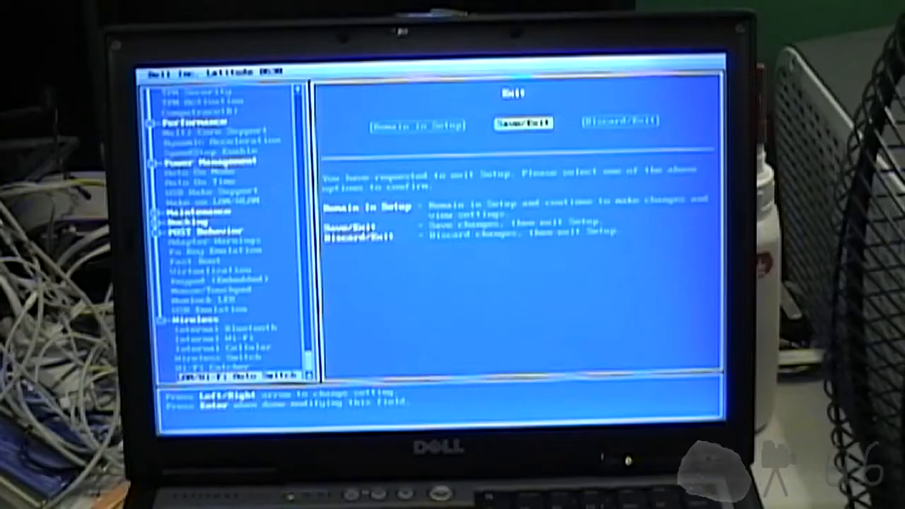